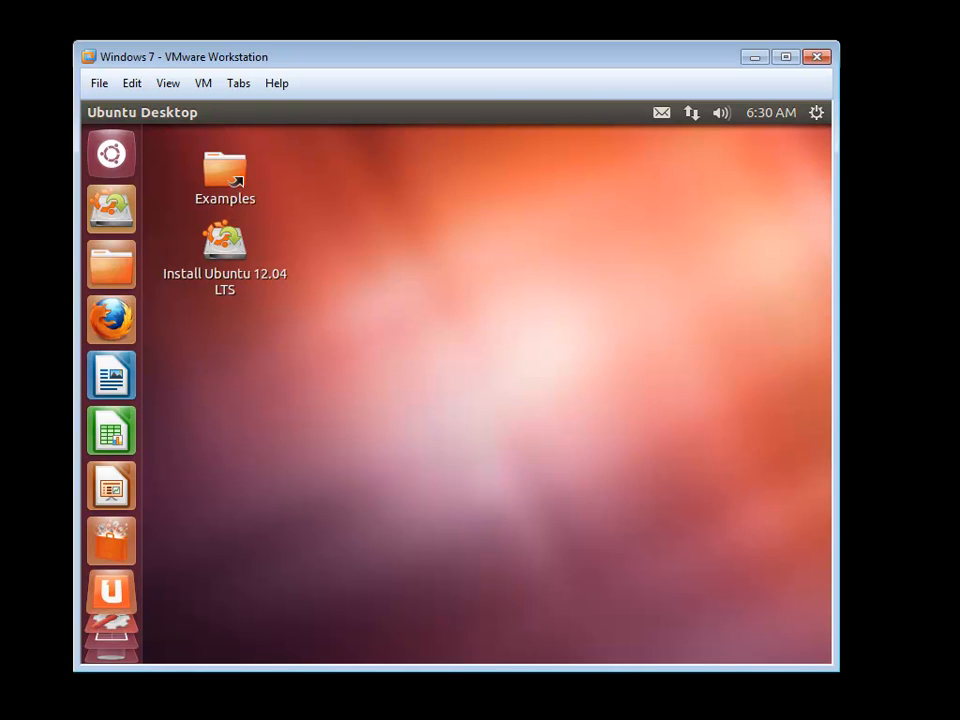
mouse_move(360, 338)
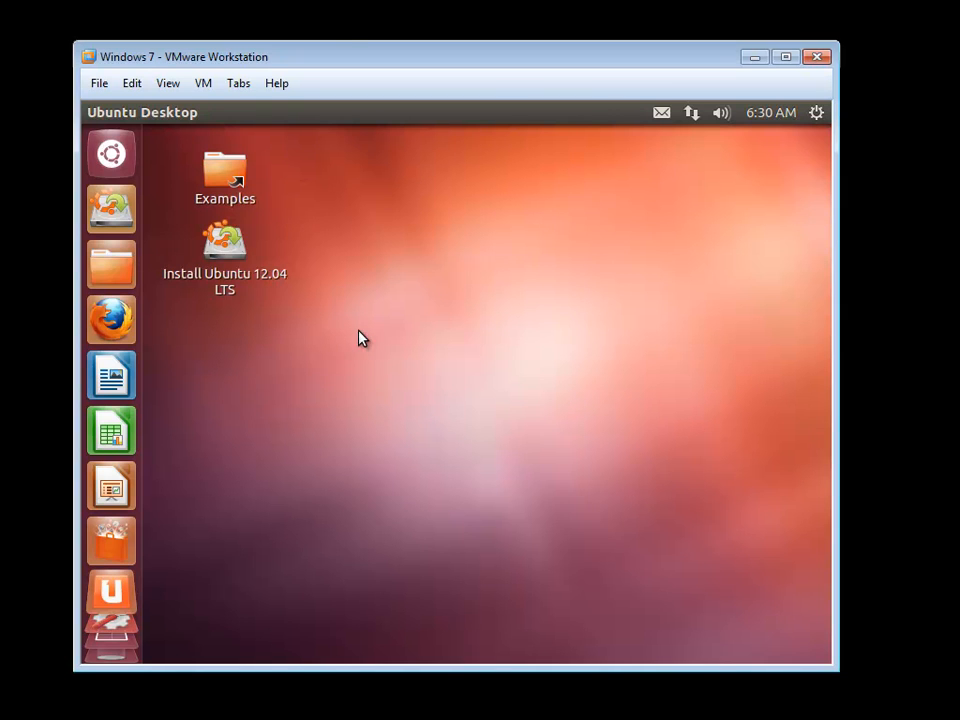
mouse_move(176, 316)
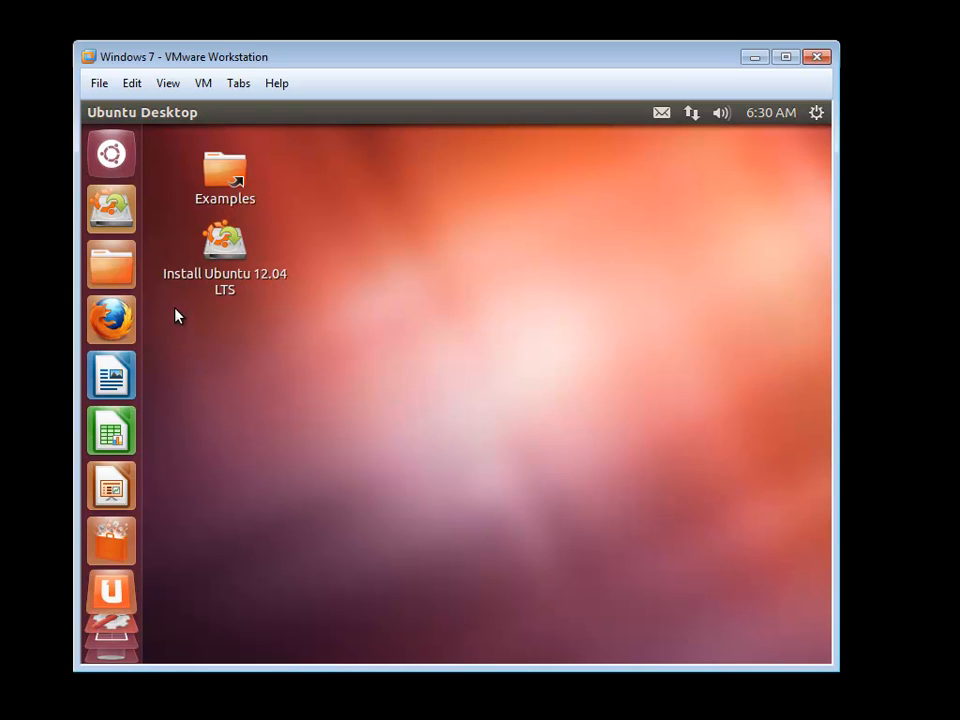
mouse_move(112, 264)
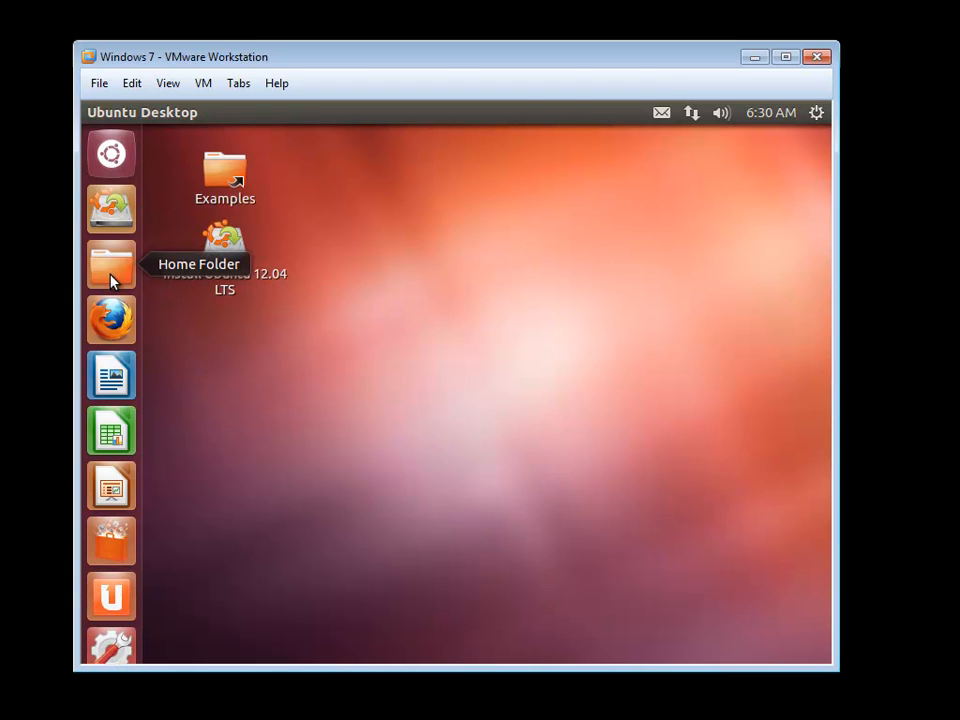
Browse from Home to the Windows drive's RegBackup dated backup and into its C folder.
left_click(110, 264)
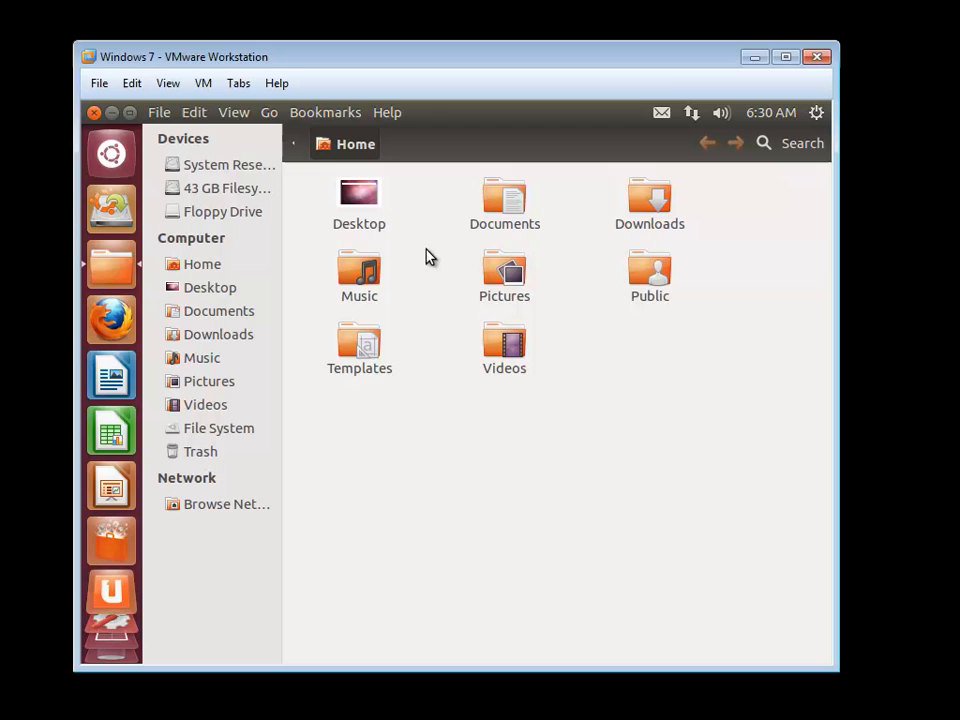
mouse_move(224, 188)
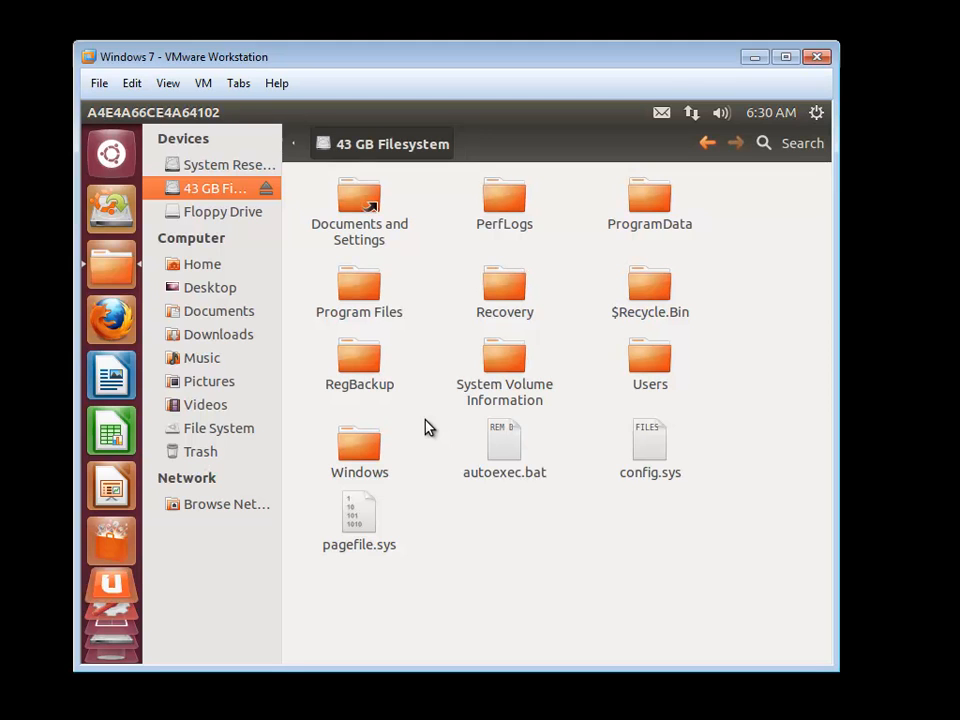
double_click(360, 362)
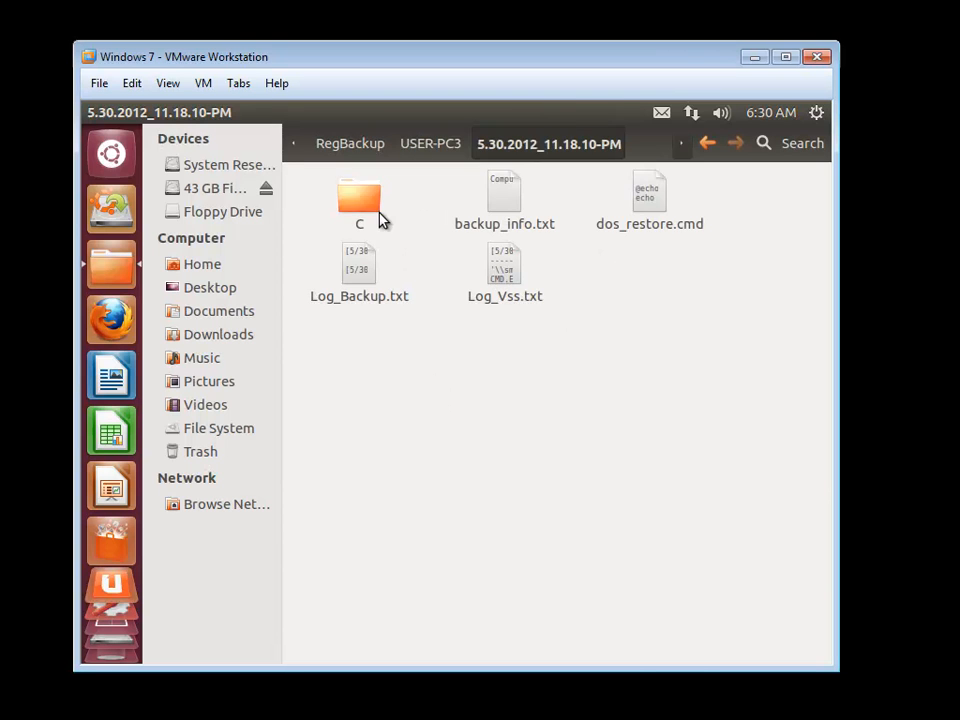
double_click(360, 200)
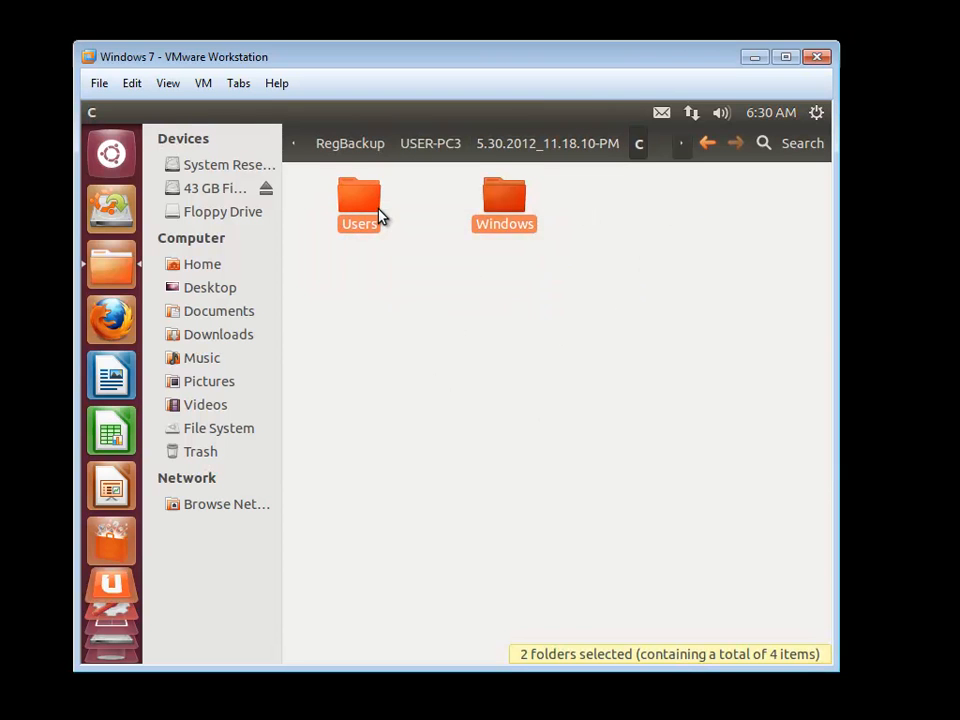
Copy Users and Windows to the 43 GB Filesystem root, merging all conflicts and answering the ntuser.dat prompt.
right_click(378, 204)
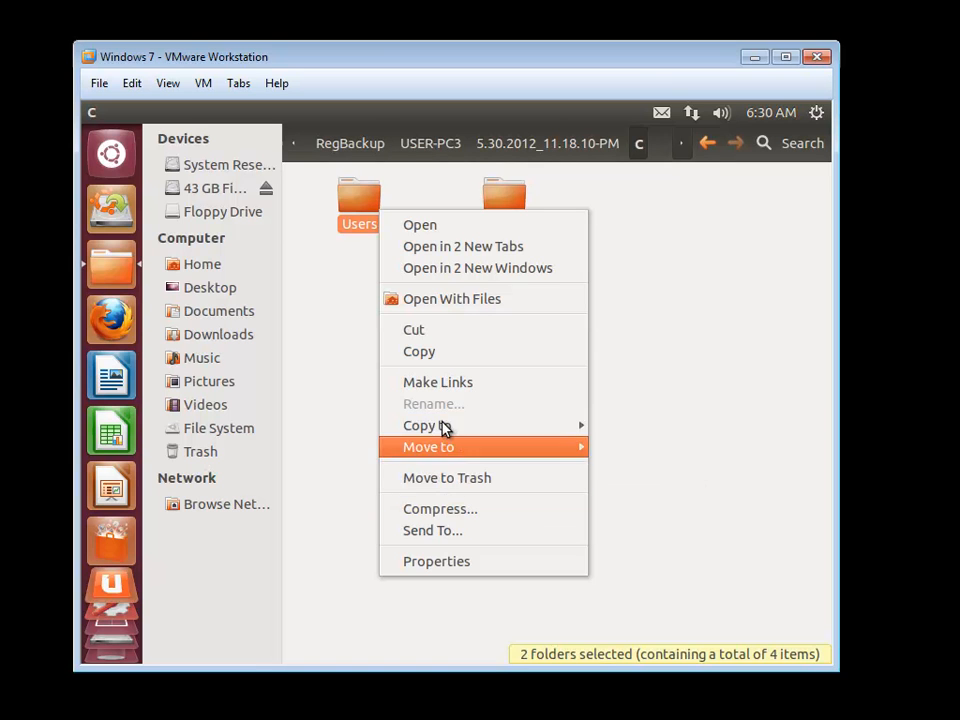
left_click(216, 188)
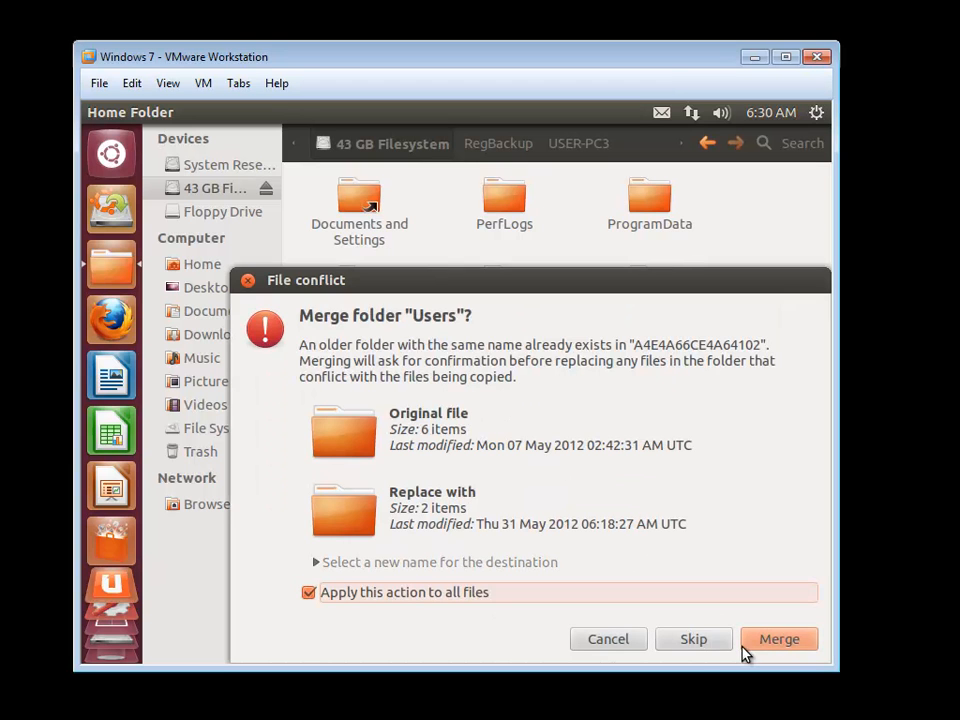
left_click(780, 638)
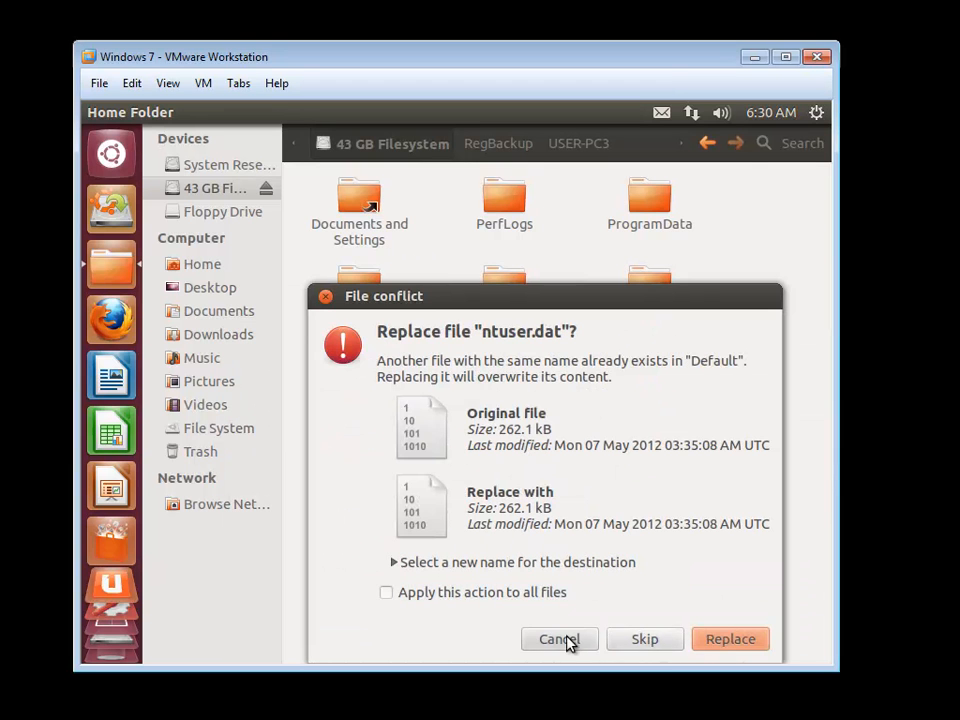
left_click(730, 638)
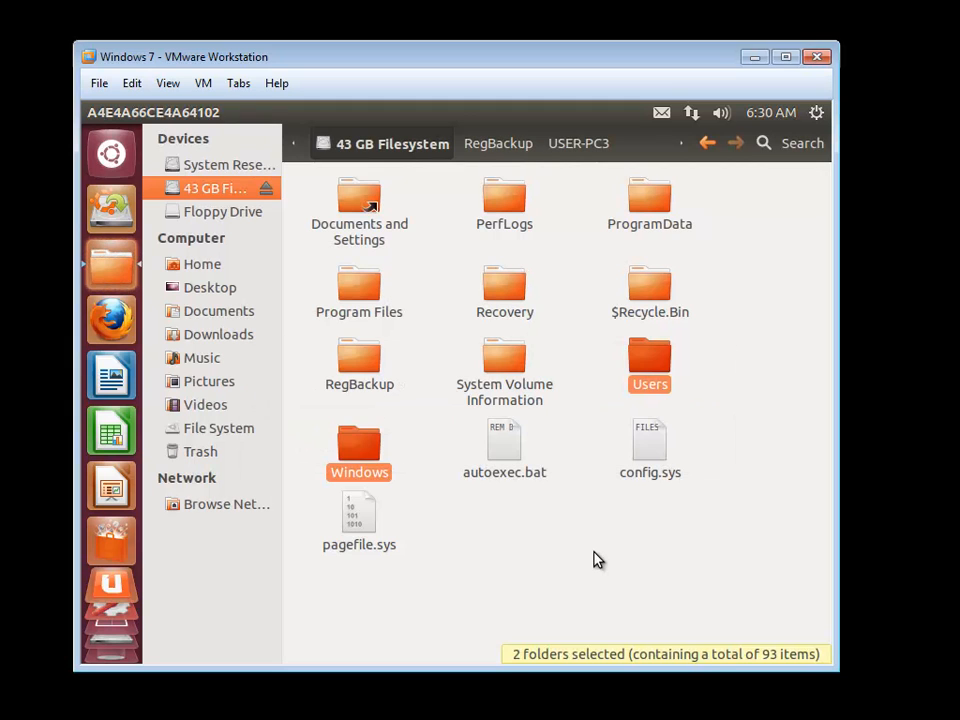
mouse_move(620, 538)
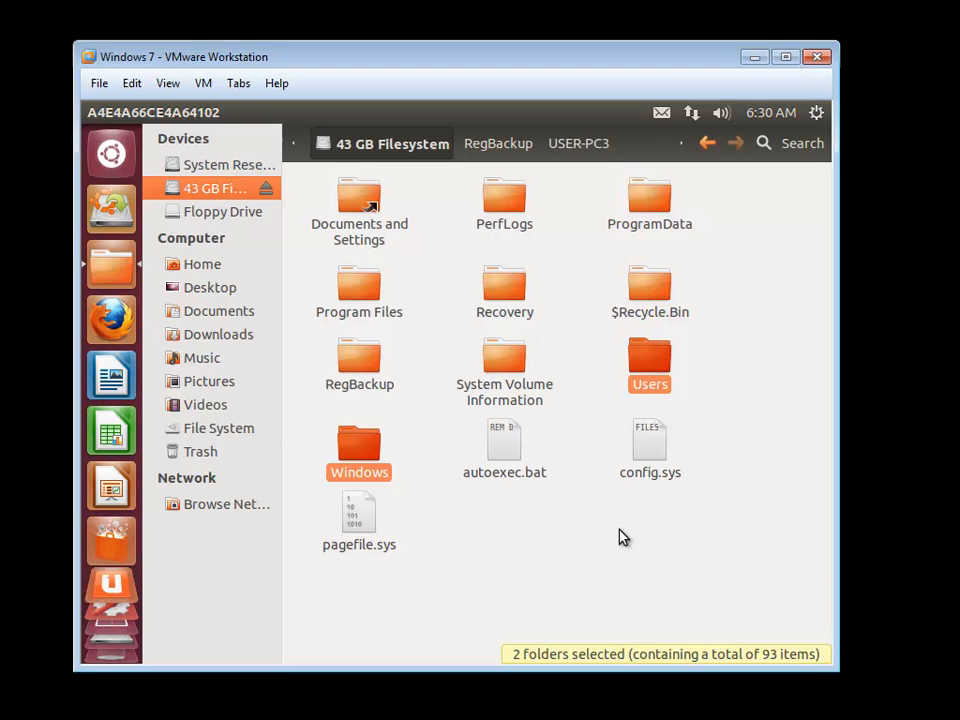
mouse_move(816, 112)
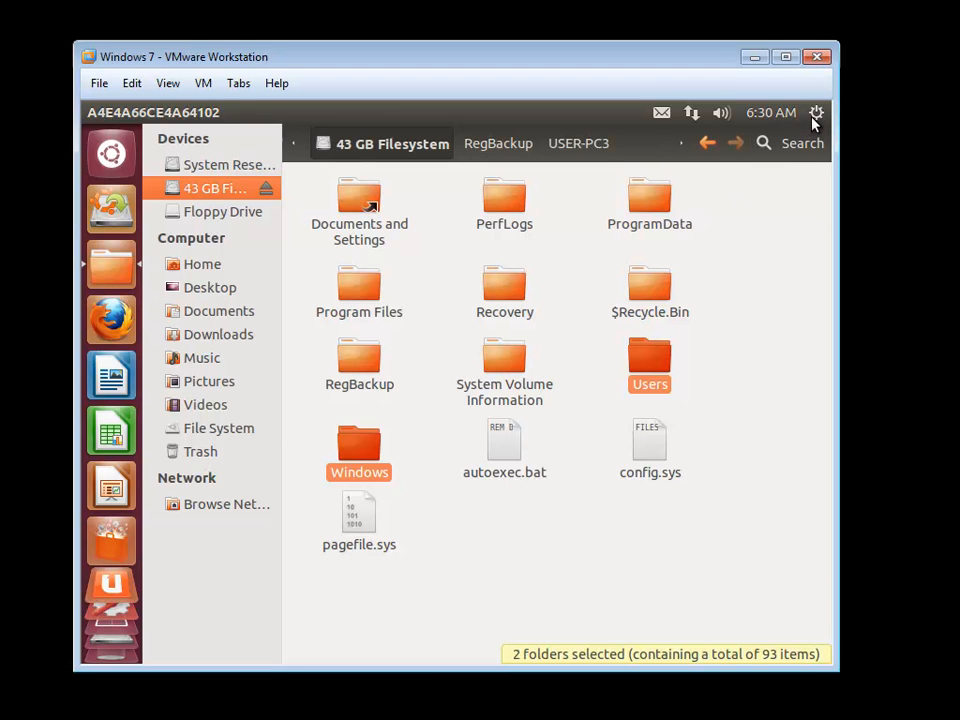
left_click(696, 598)
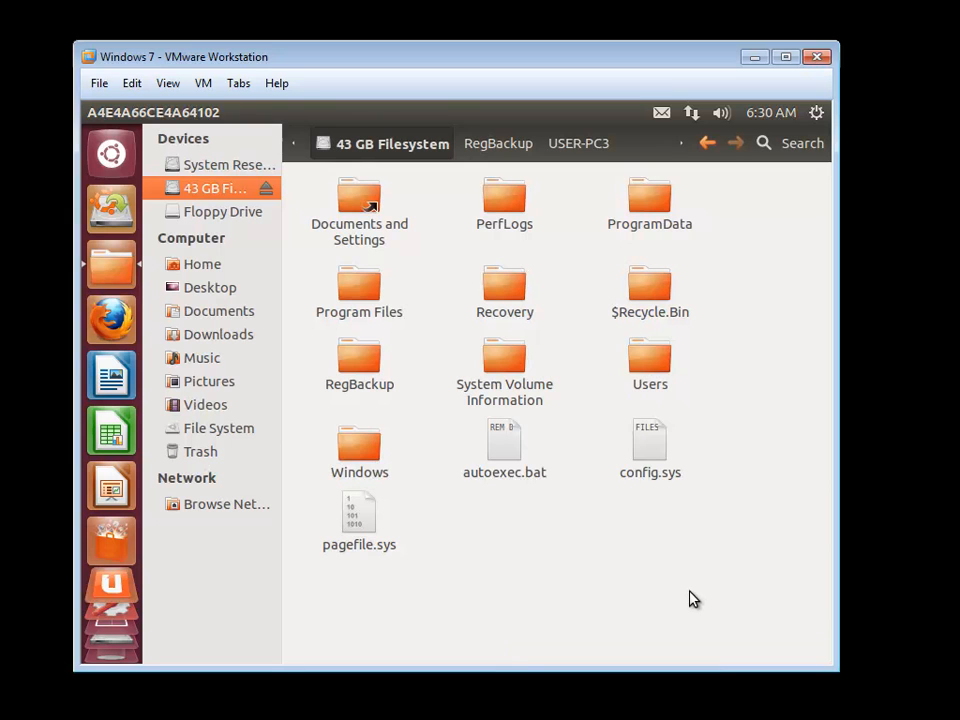